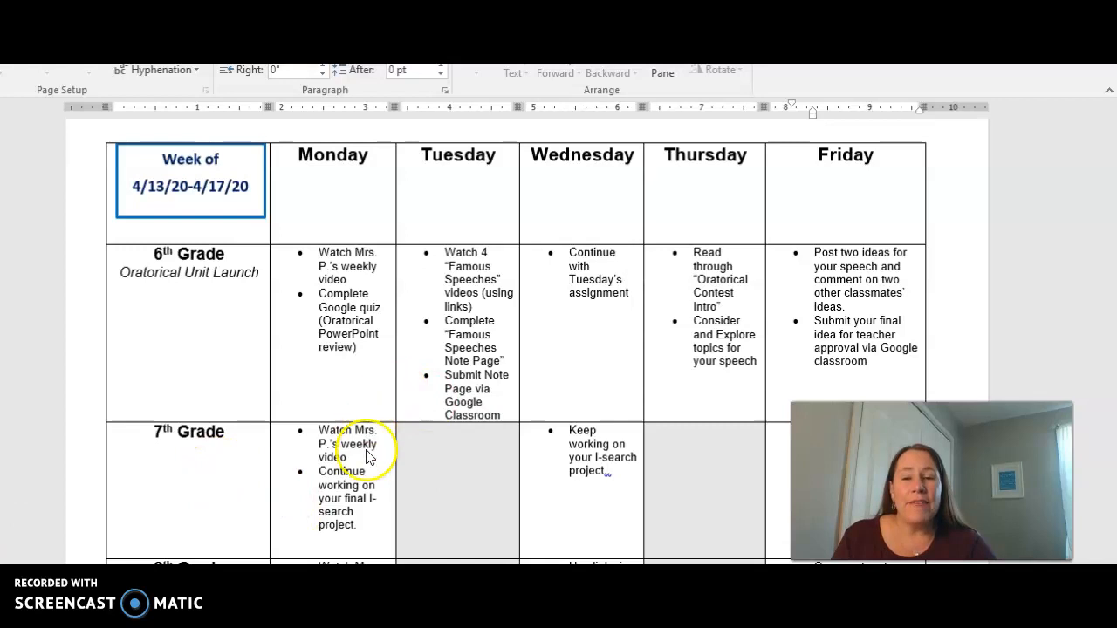
mouse_move(357, 443)
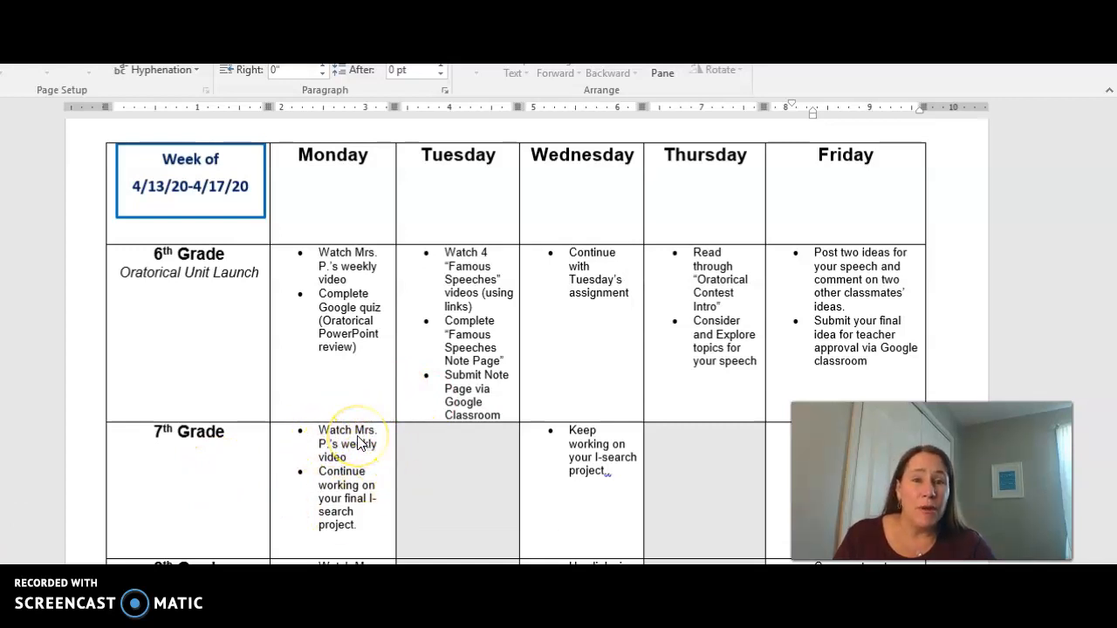
mouse_move(373, 516)
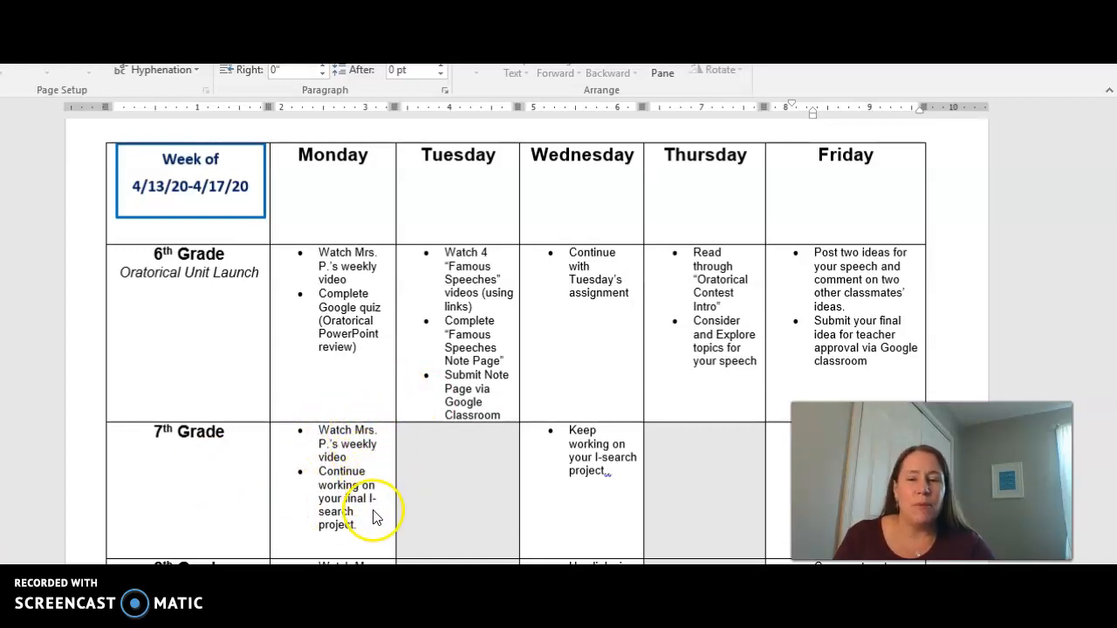
mouse_move(567, 524)
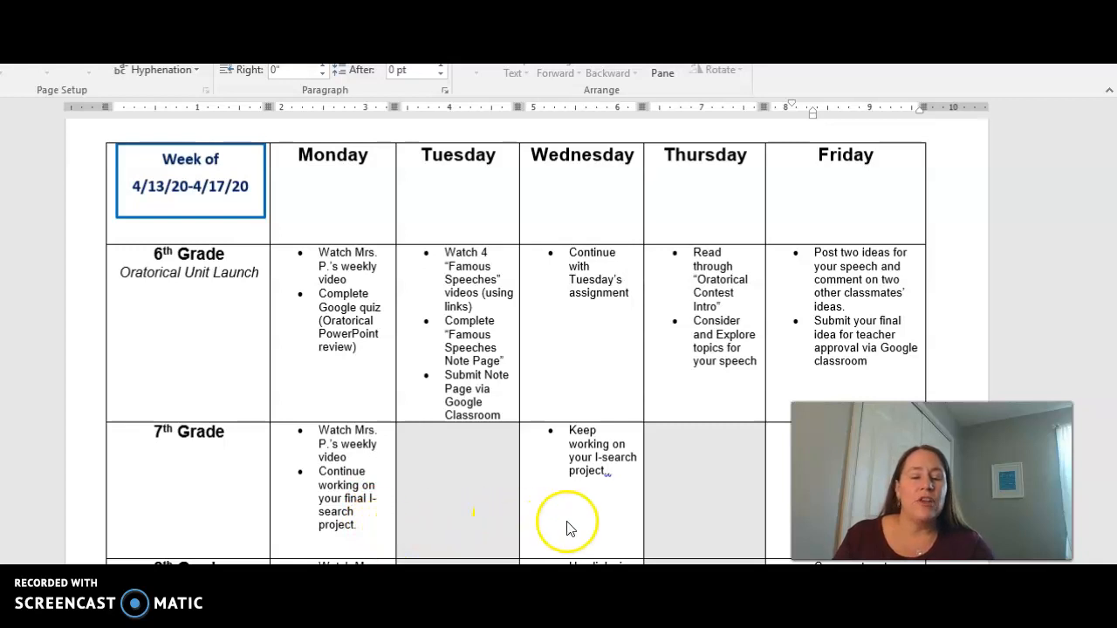
mouse_move(781, 508)
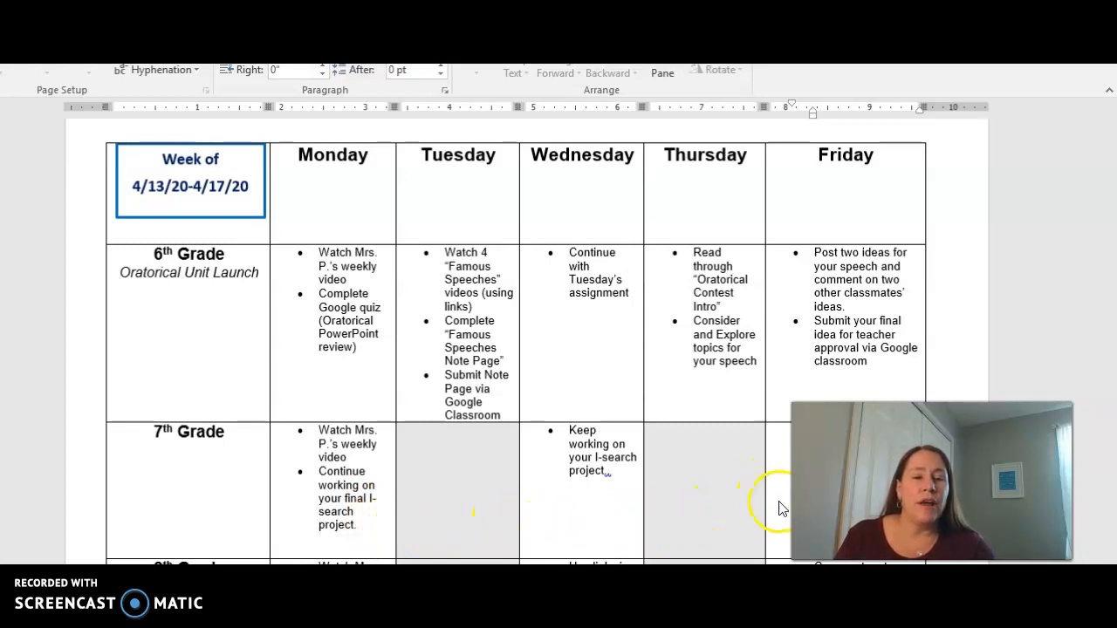
scroll(down, 3)
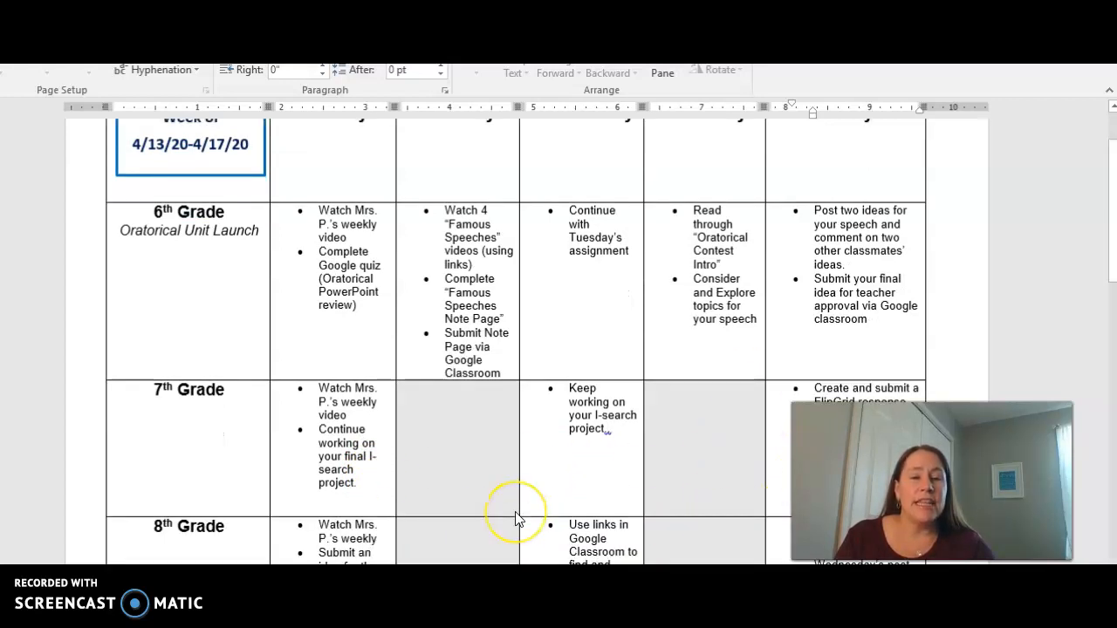
scroll(down, 3)
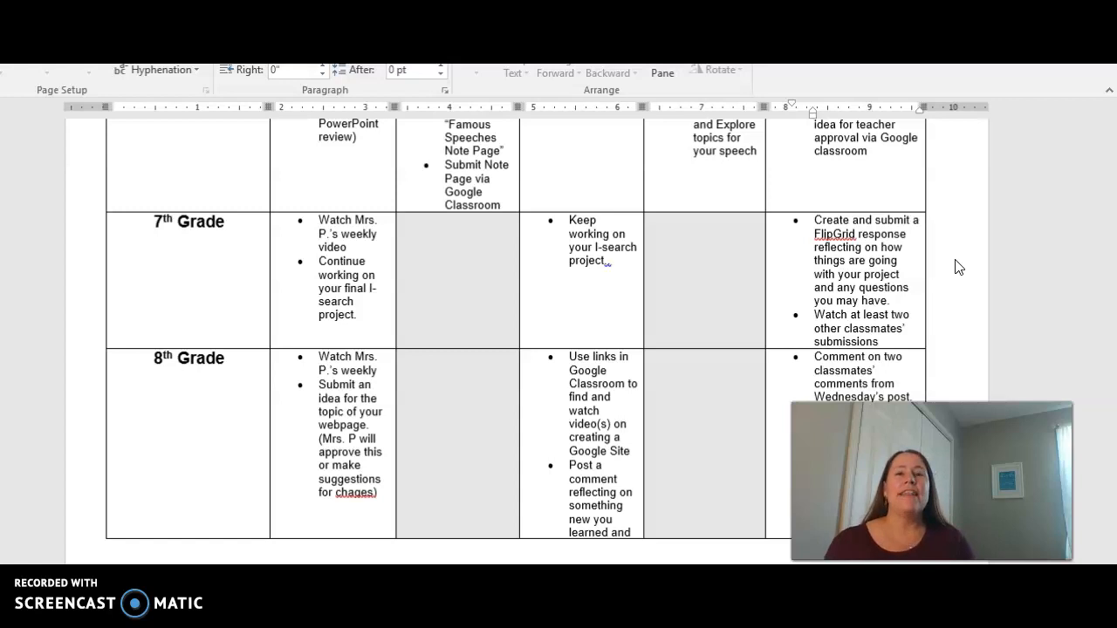
scroll(down, 3)
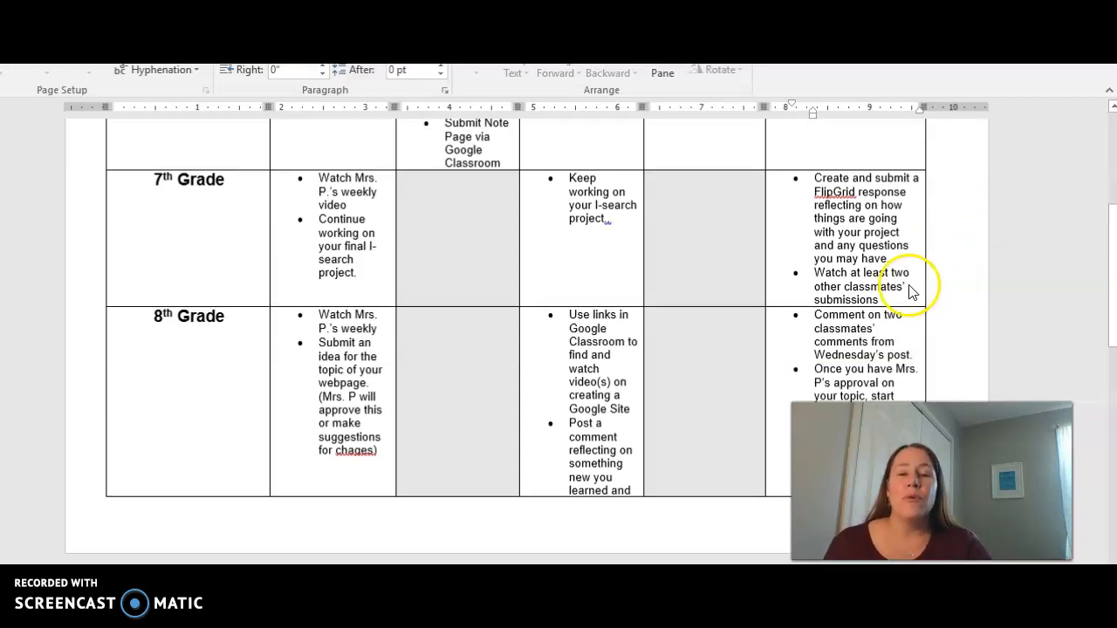
scroll(down, 3)
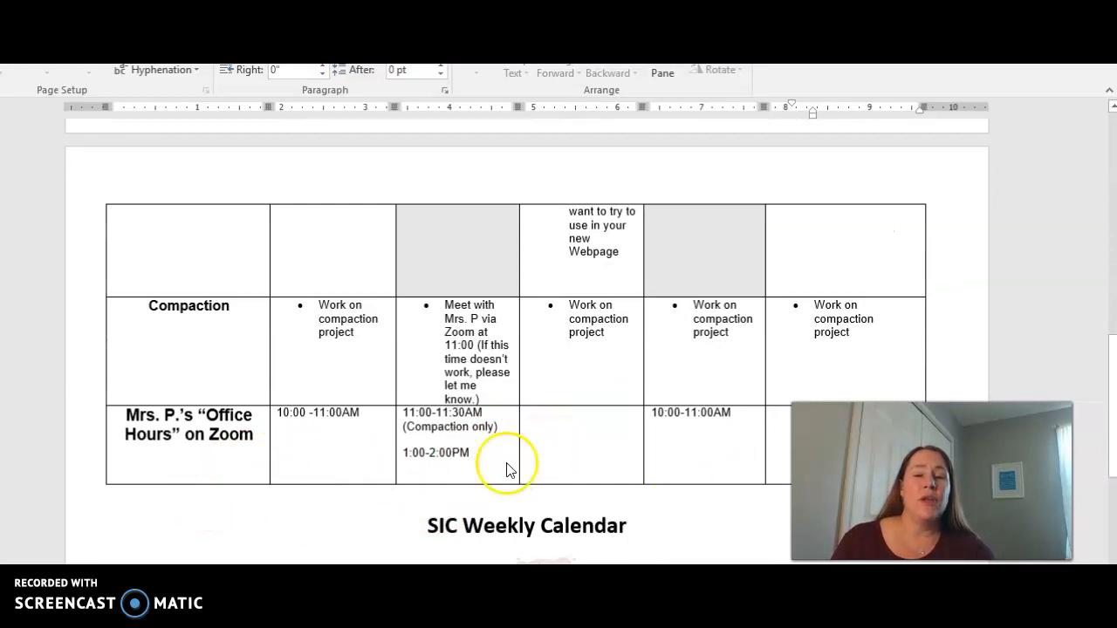
mouse_move(711, 452)
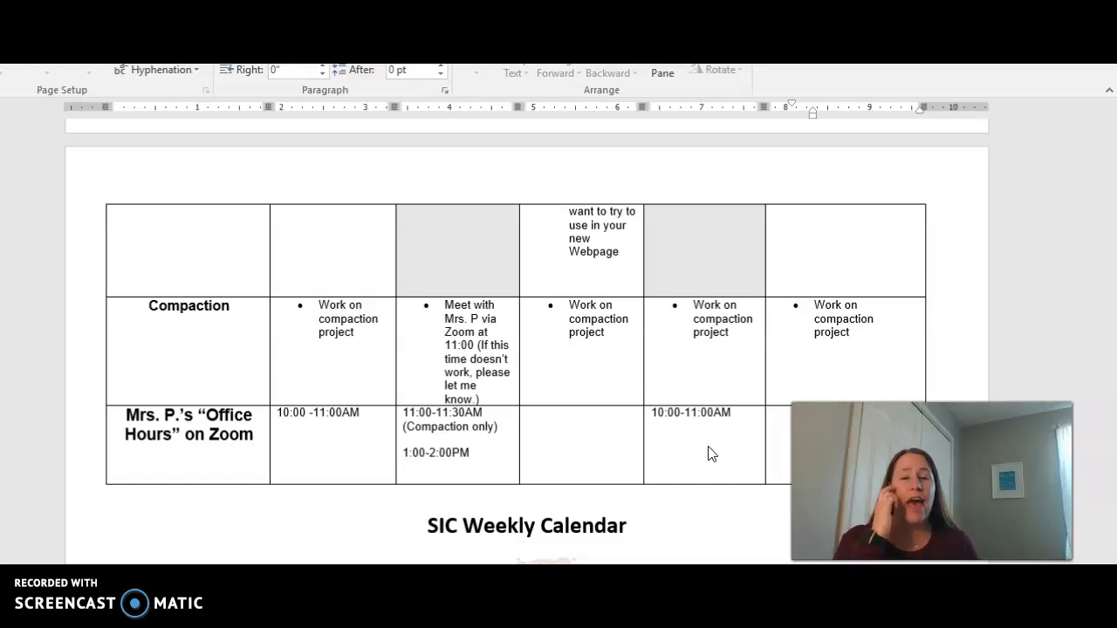
scroll(down, 3)
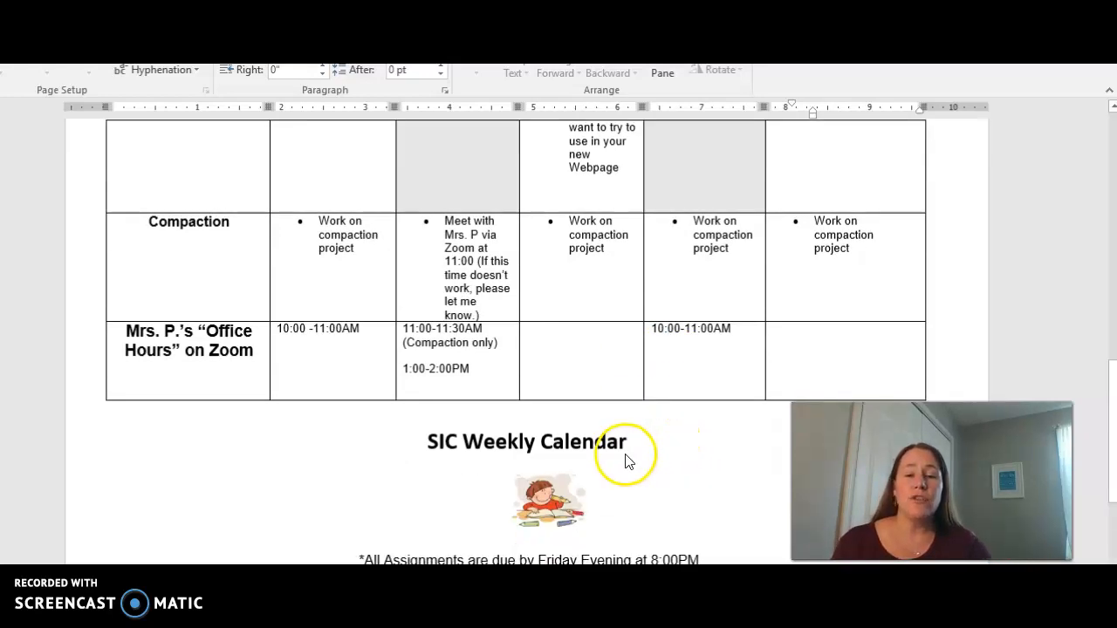
scroll(down, 3)
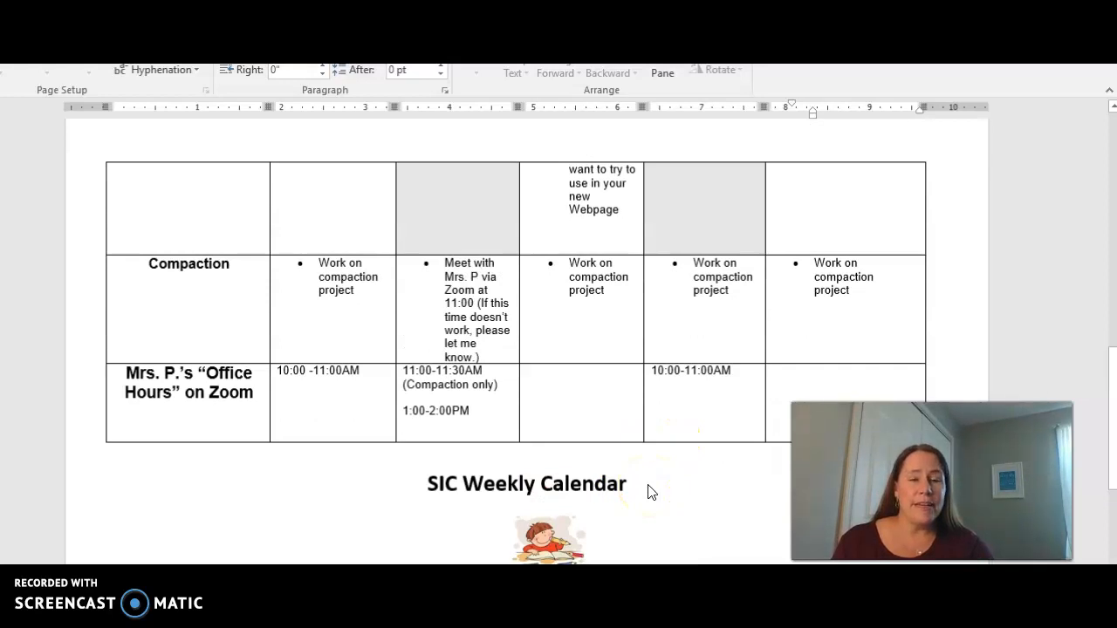
scroll(up, 3)
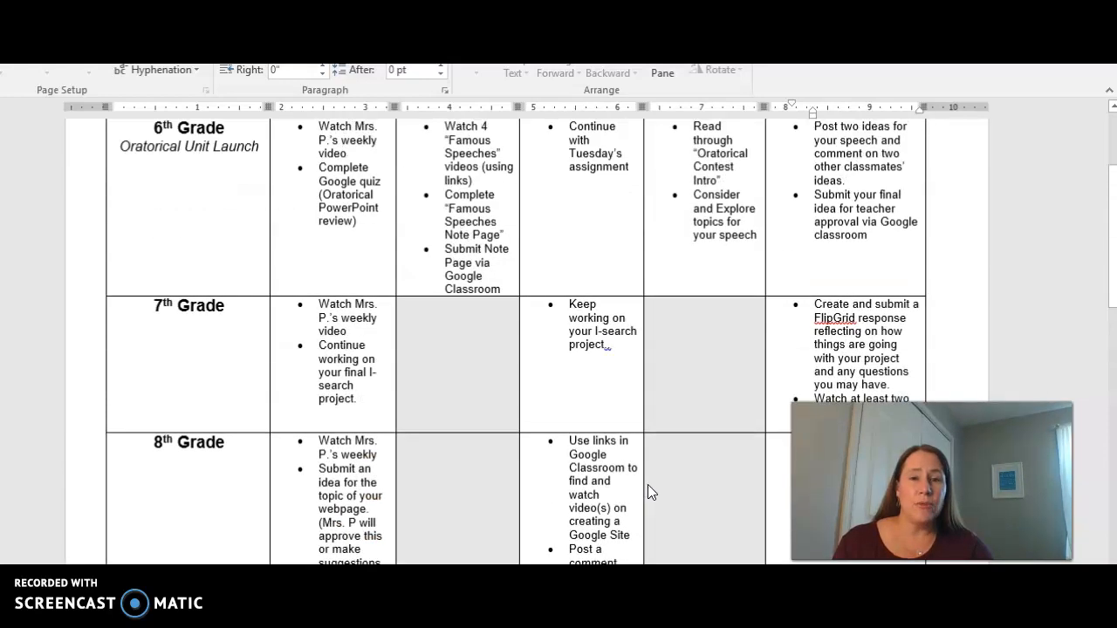
scroll(up, 3)
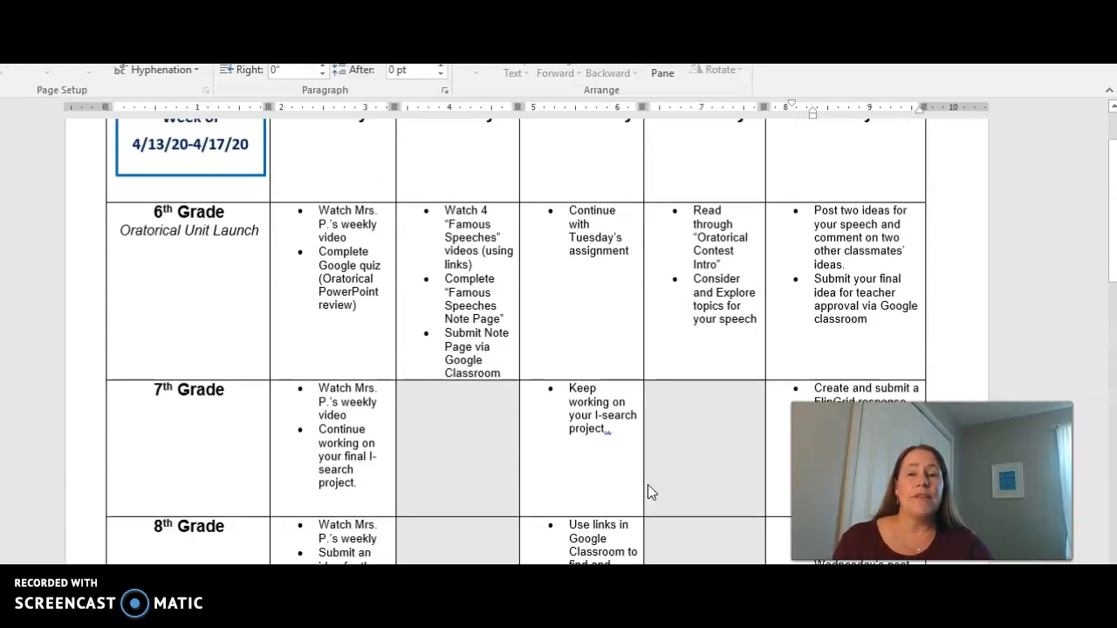